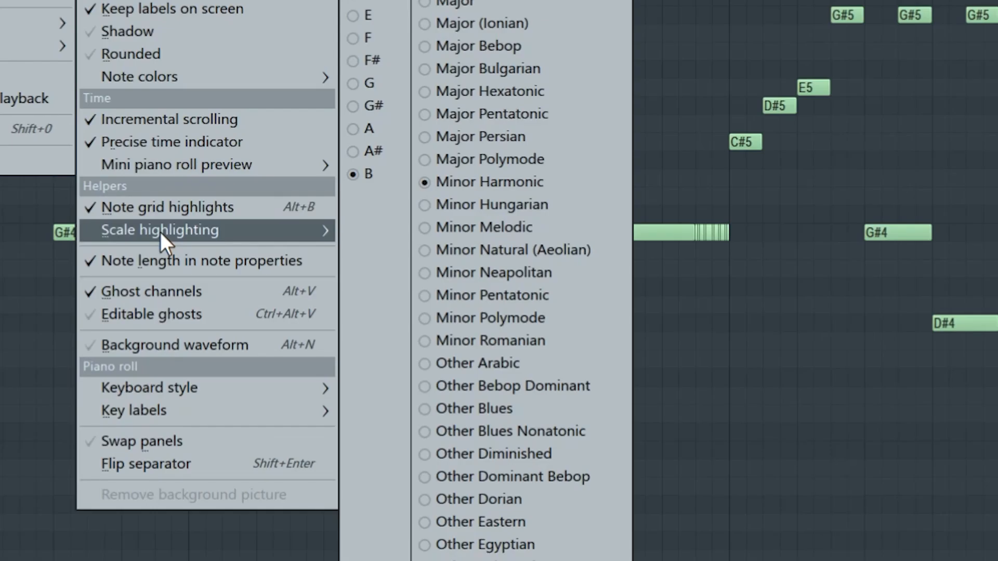
- Choose B Minor Harmonic from the scale-highlighting choices in the piano roll
click(389, 424)
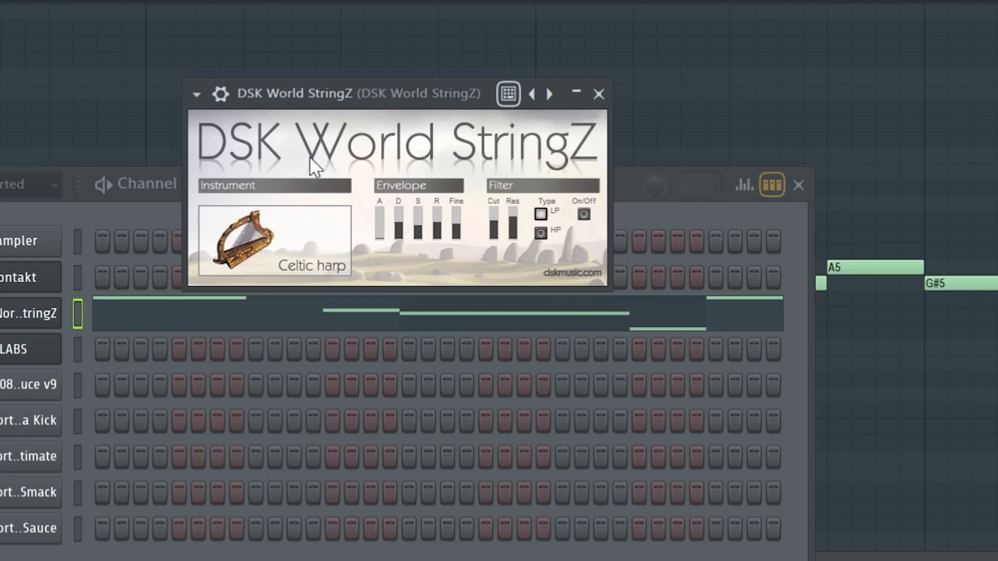
mouse_move(271, 264)
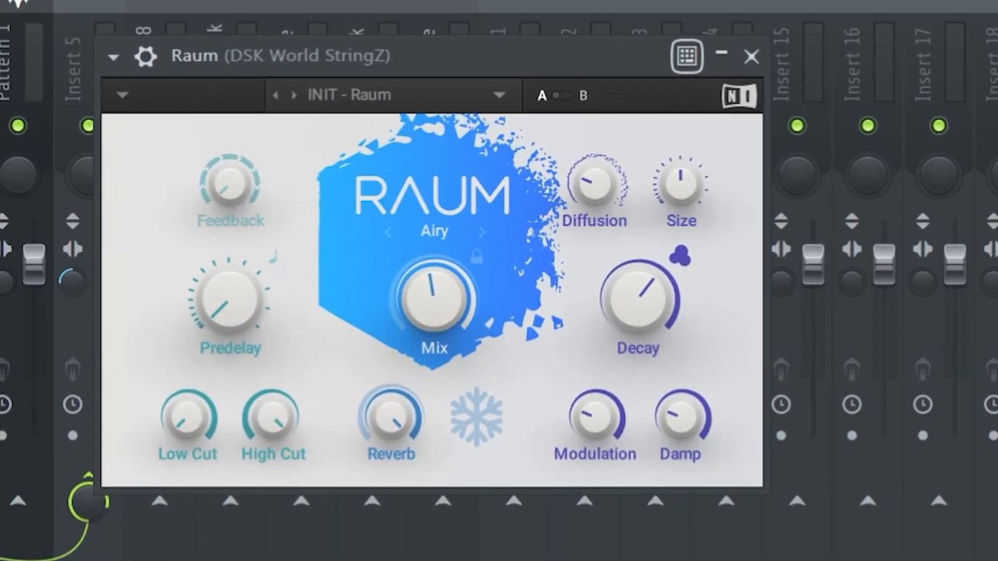
- Close the Raum reverb window after setting the Airy mode on the harp insert
click(751, 55)
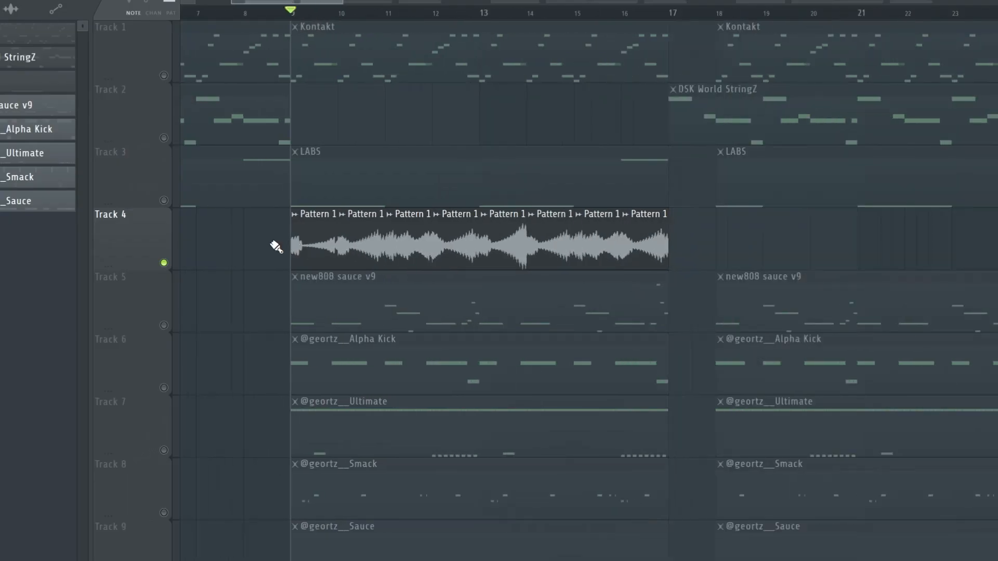
- Switch to the Playlist showing the arranged melody, harp, choir, 808 and drum clips
click(477, 245)
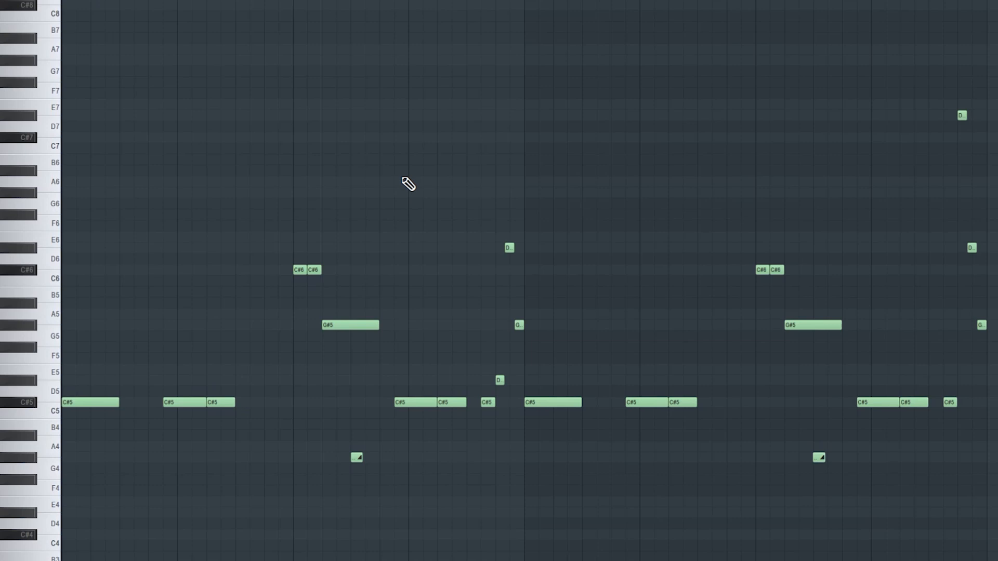
- Scroll the piano roll through the repeated C#5 notes with G#5 and C#6 accents
scroll(down, 3)
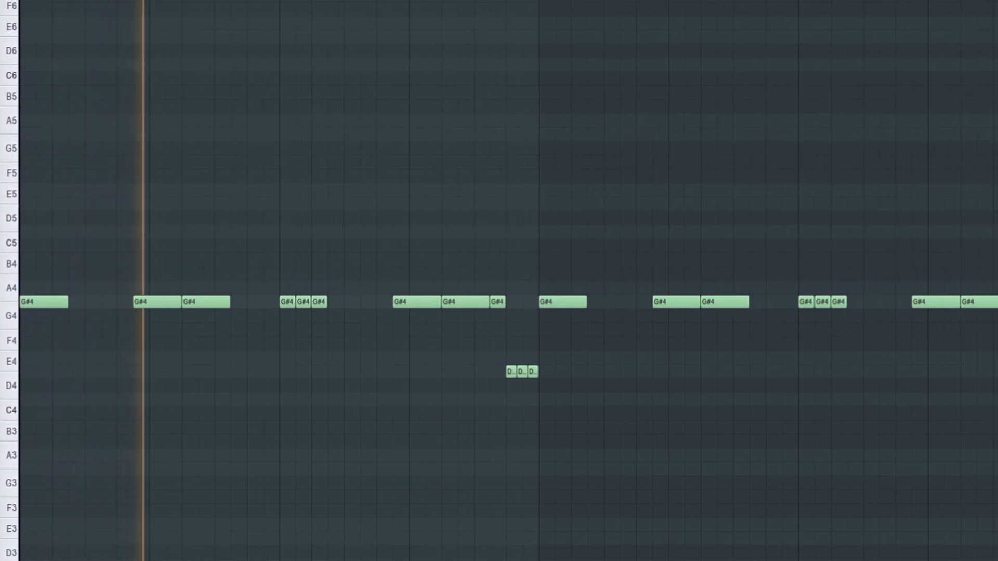
- Scroll the piano roll across the repeated G#4 notes and the low D run
scroll(right, 3)
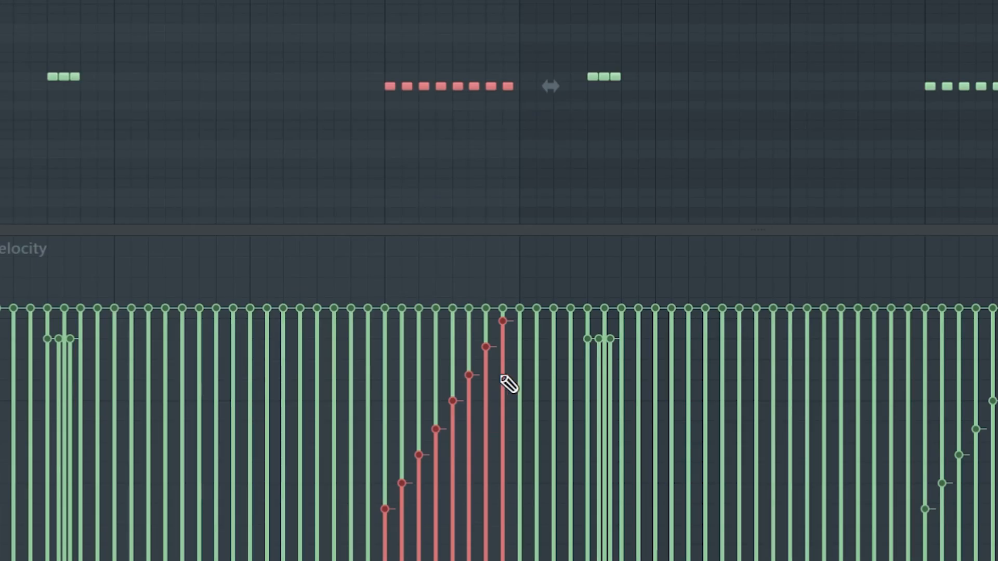
mouse_move(351, 333)
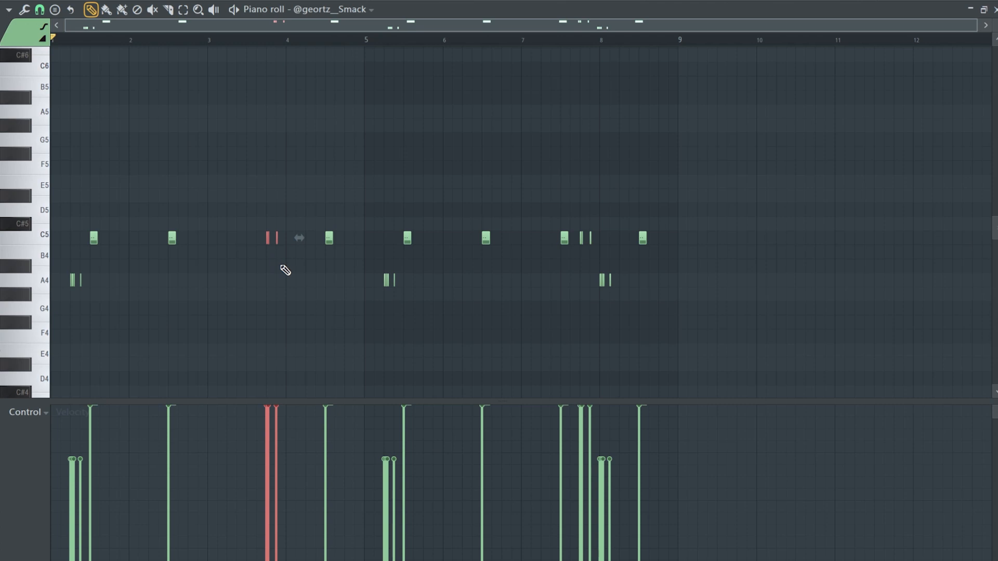
mouse_move(268, 270)
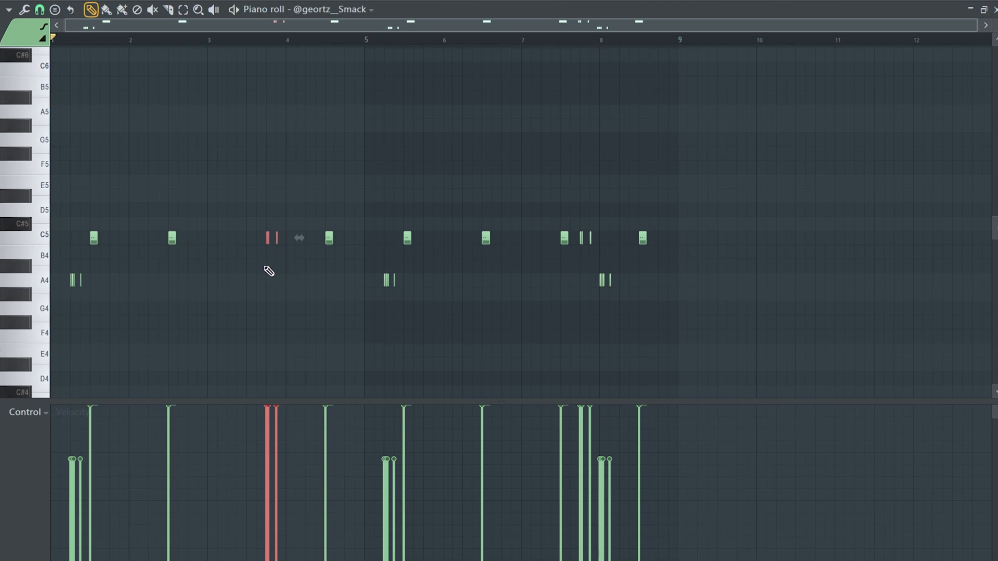